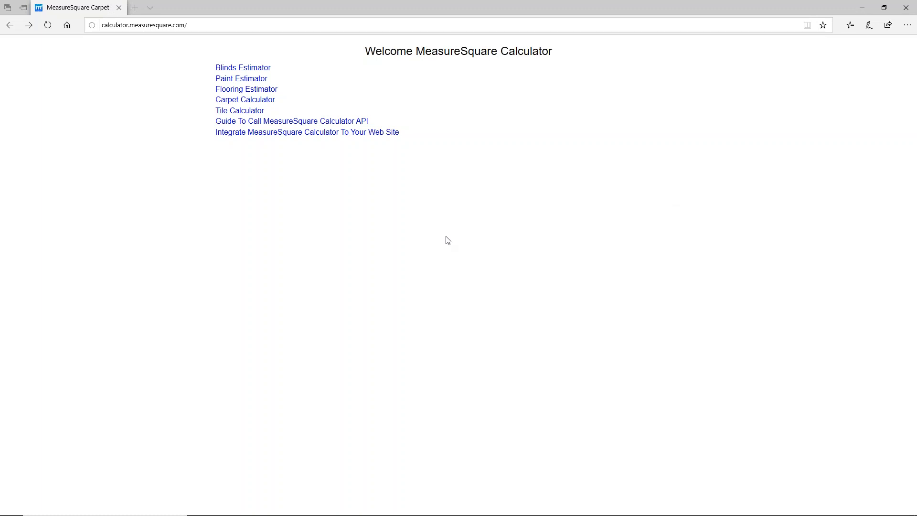
mouse_move(385, 186)
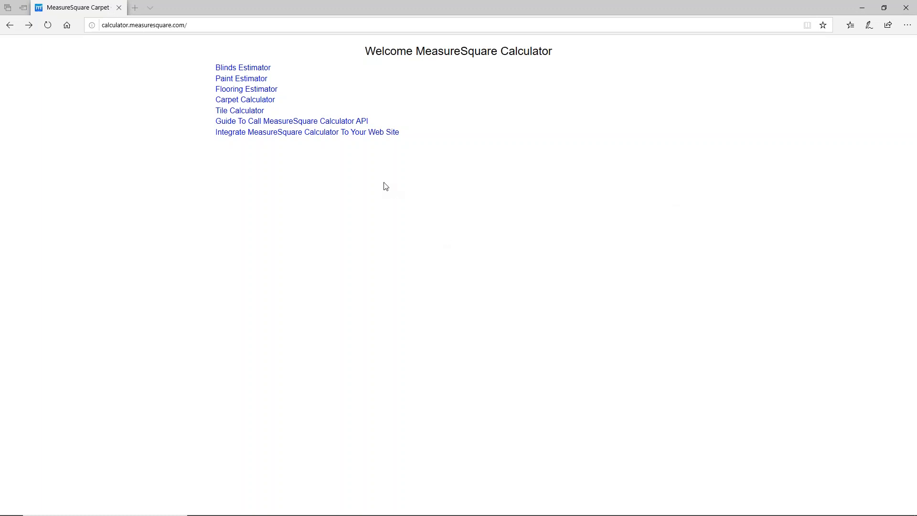
mouse_move(238, 96)
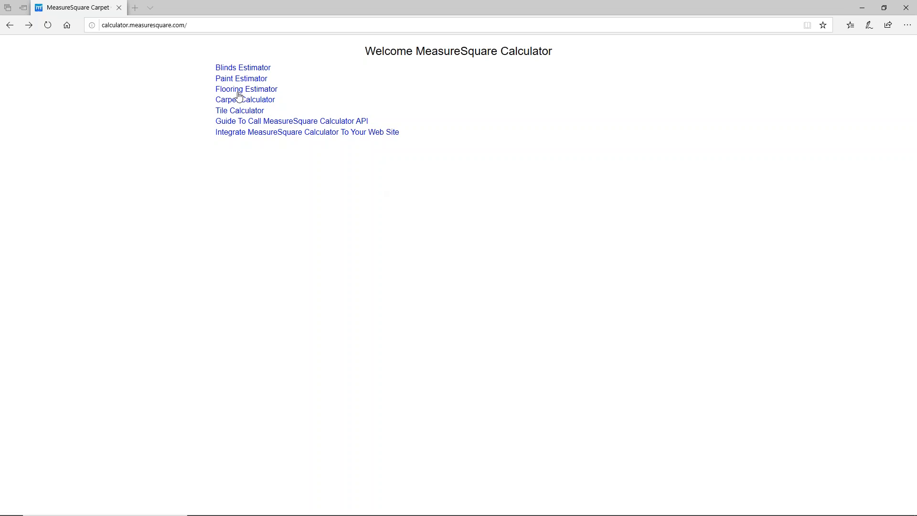
mouse_move(277, 94)
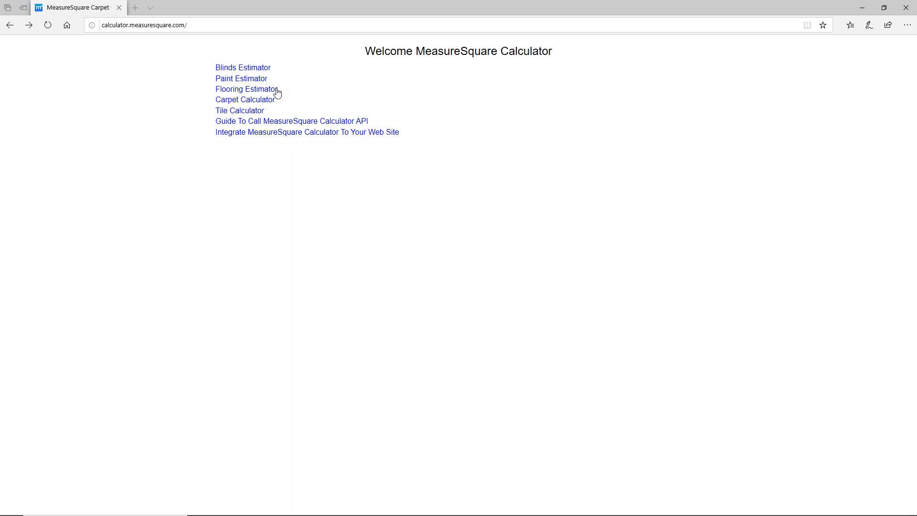
Step: Start the flooring estimator and keep Carpet as the product type
left_click(245, 89)
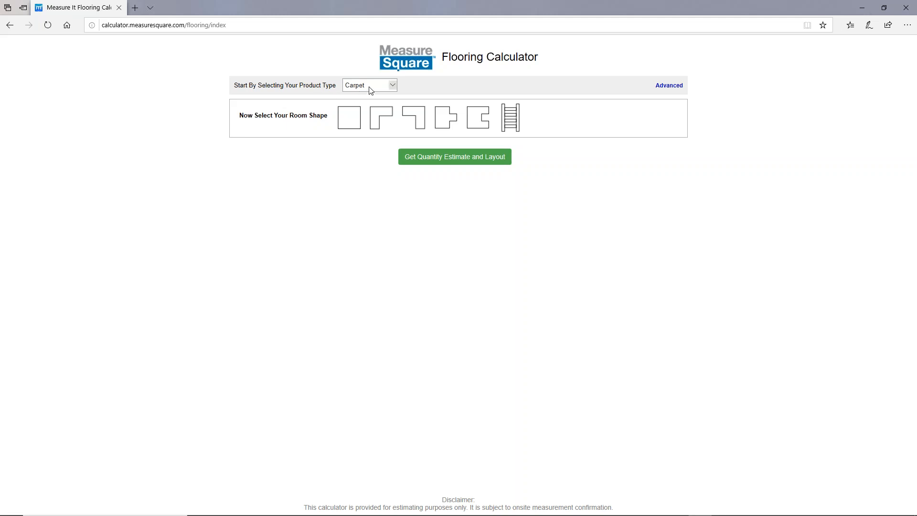
left_click(368, 85)
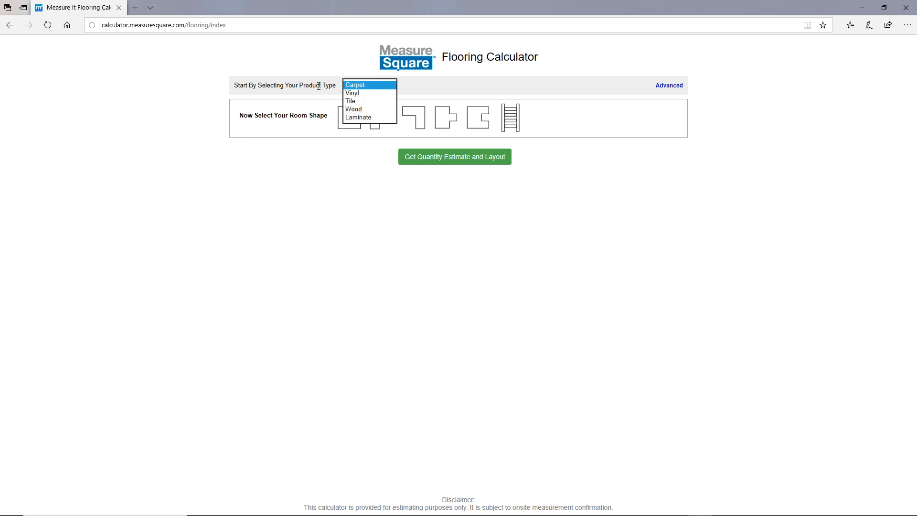
left_click(354, 84)
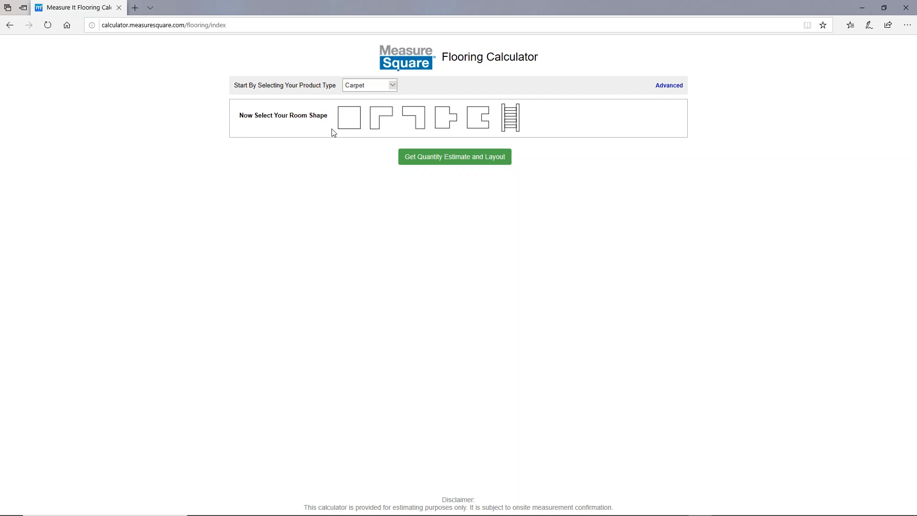
mouse_move(328, 116)
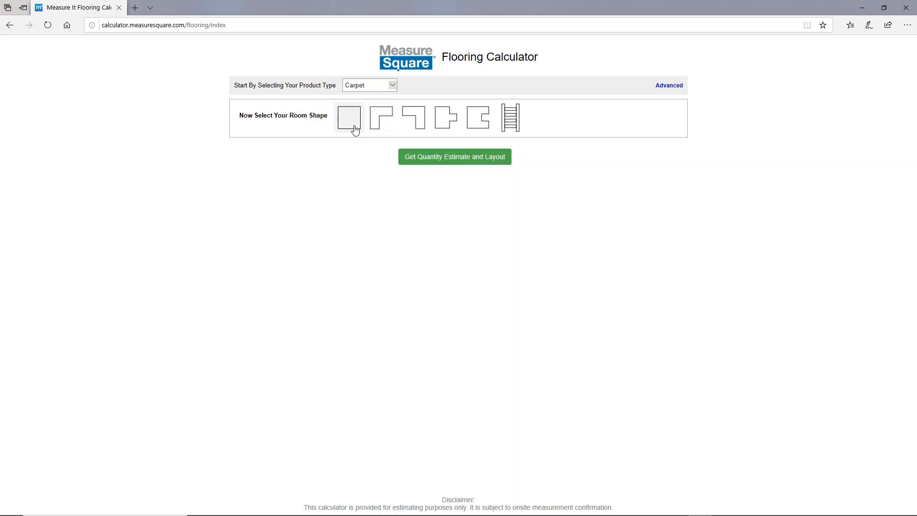
Step: Place a rectangular room 1 on the grid and enter its width value
left_click(348, 117)
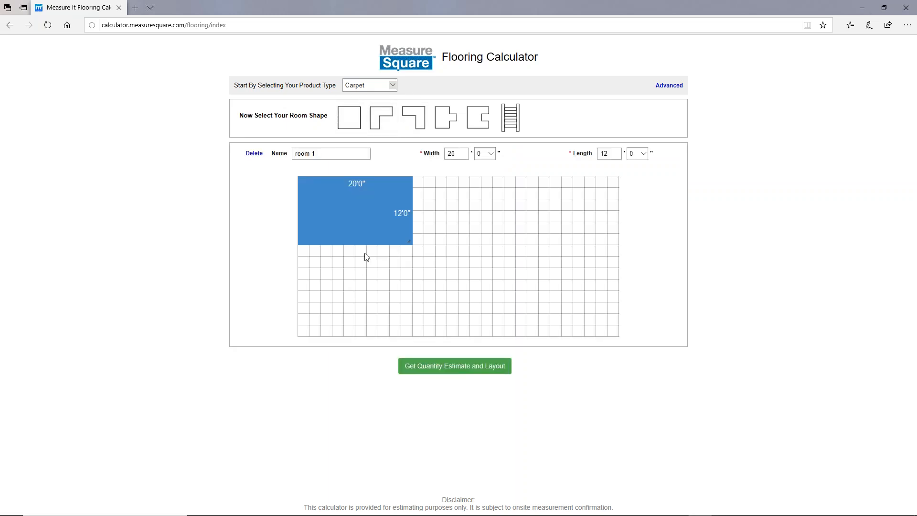
mouse_move(418, 211)
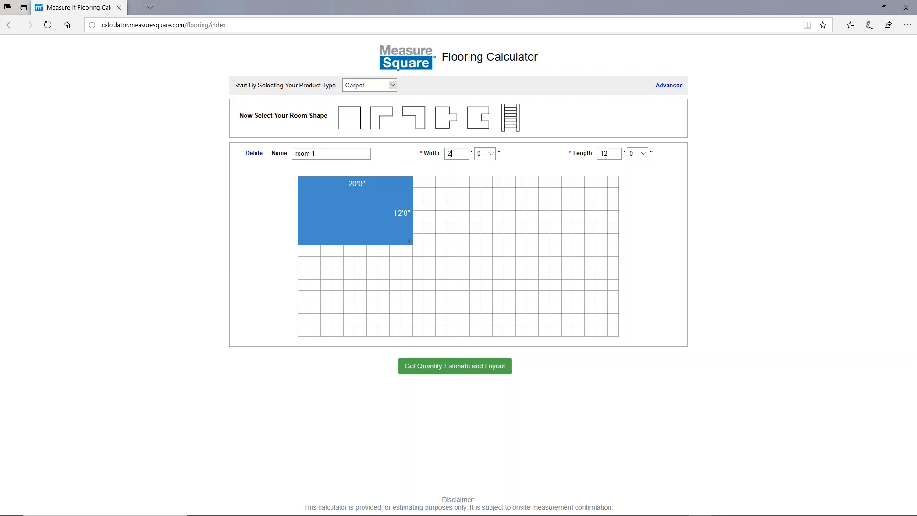
type("5")
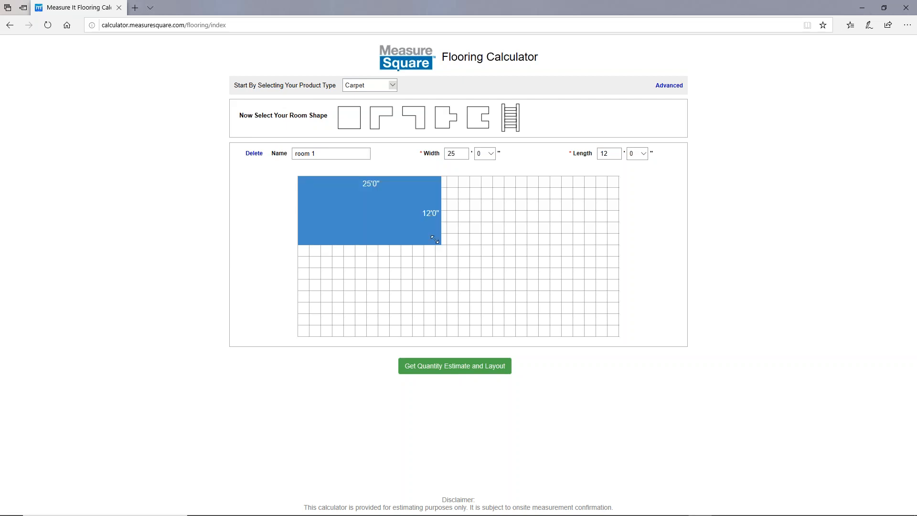
mouse_move(457, 163)
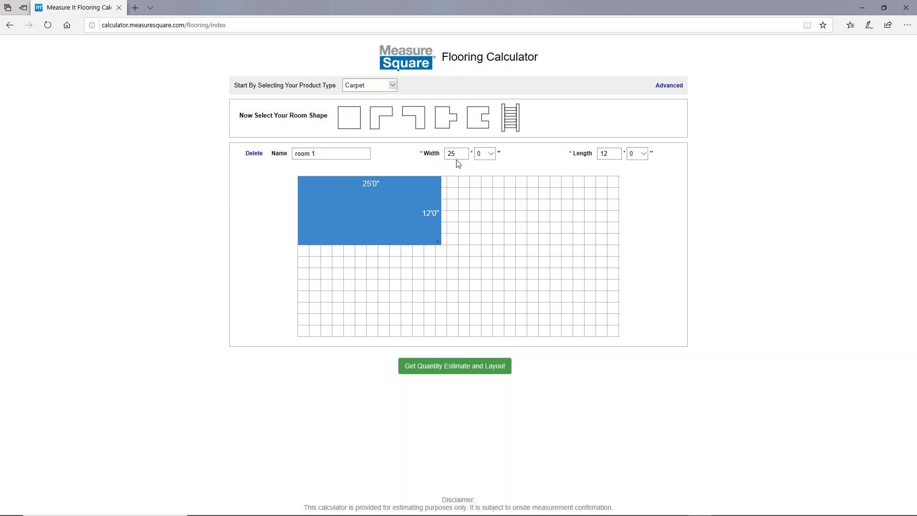
mouse_move(458, 163)
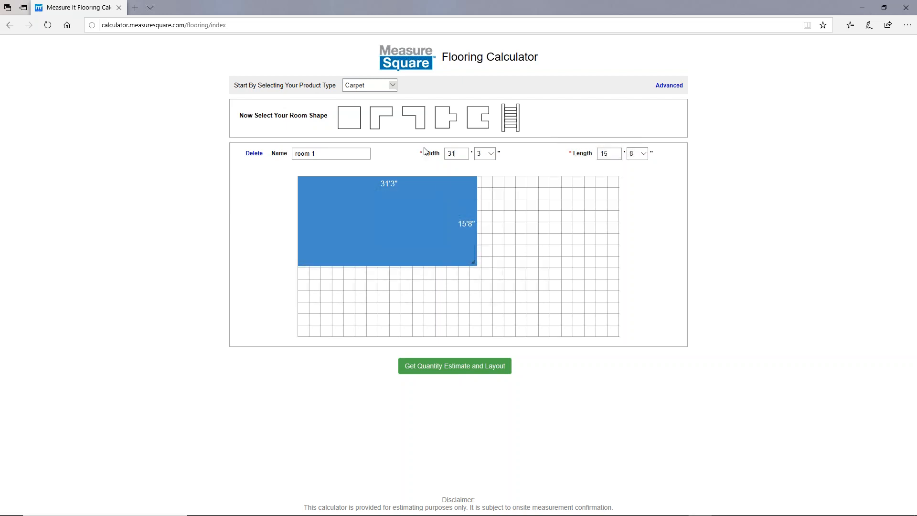
mouse_move(428, 162)
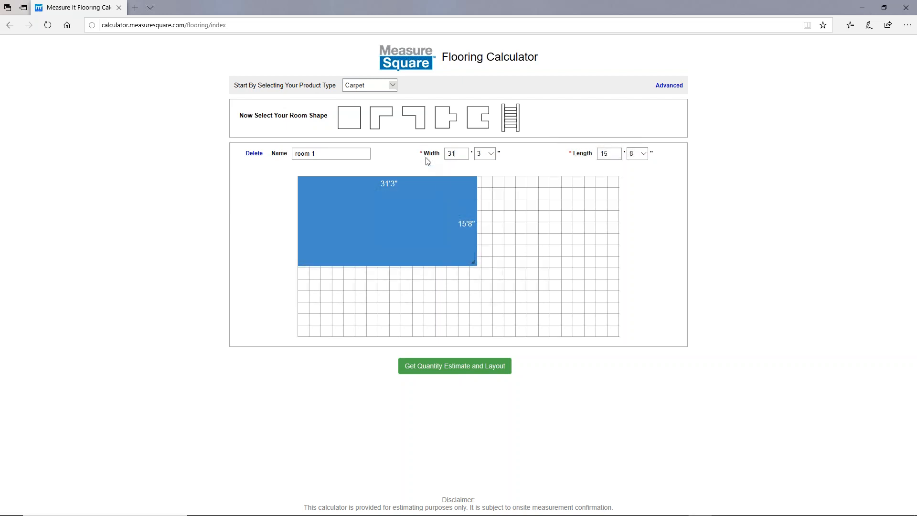
mouse_move(619, 270)
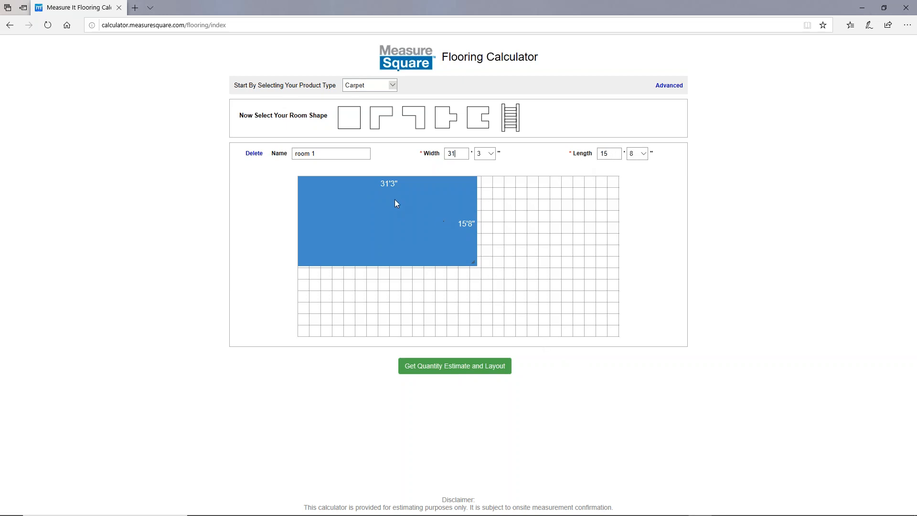
mouse_move(471, 180)
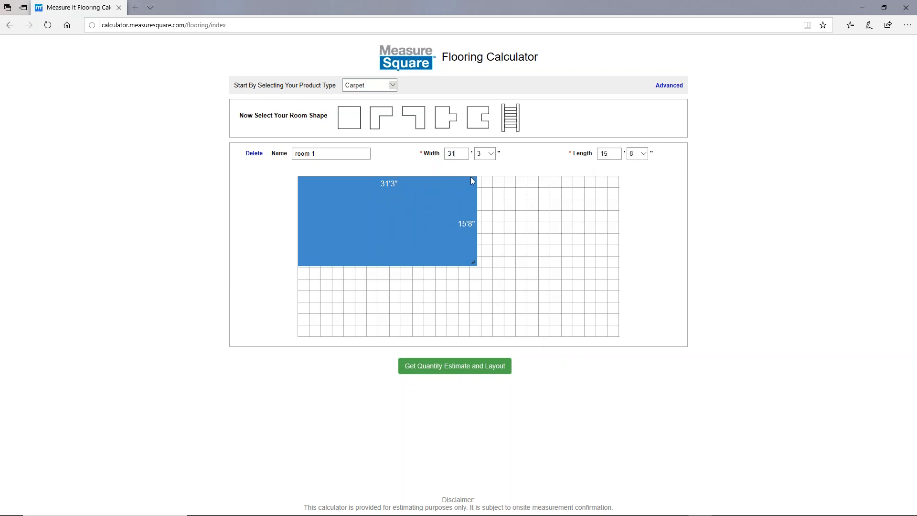
mouse_move(381, 116)
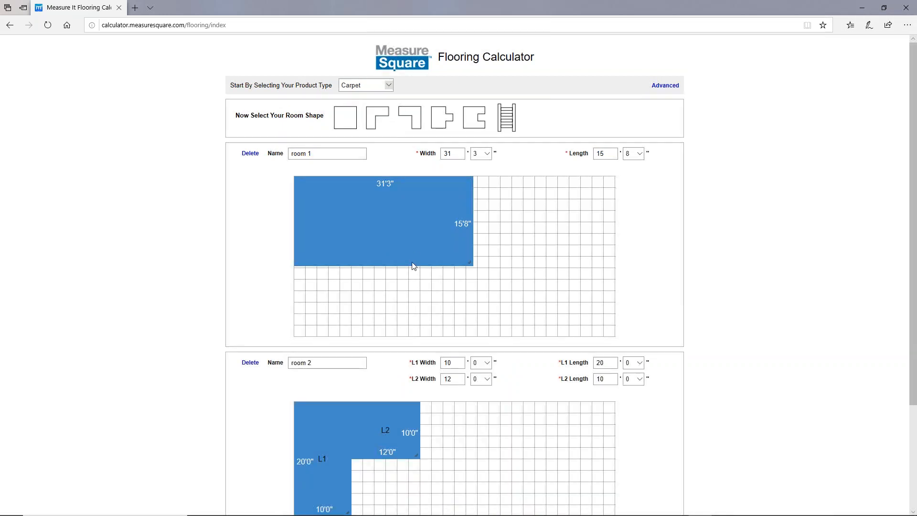
Step: Enter the L-shaped room 2 dimensions for L1 width and length
scroll("down", 3)
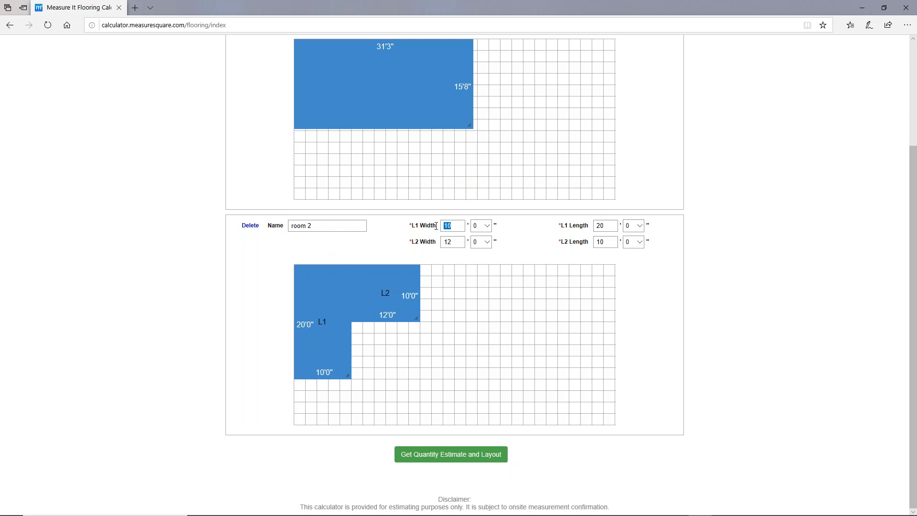
type("15")
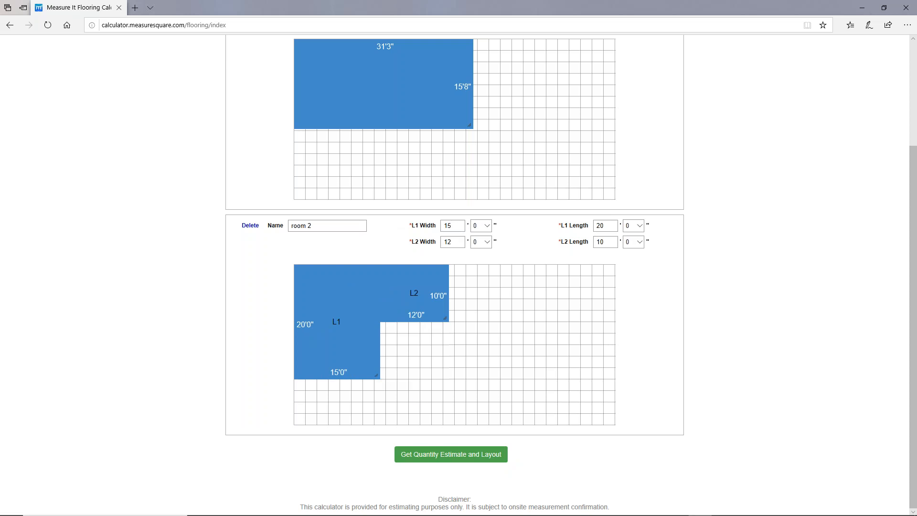
type("21")
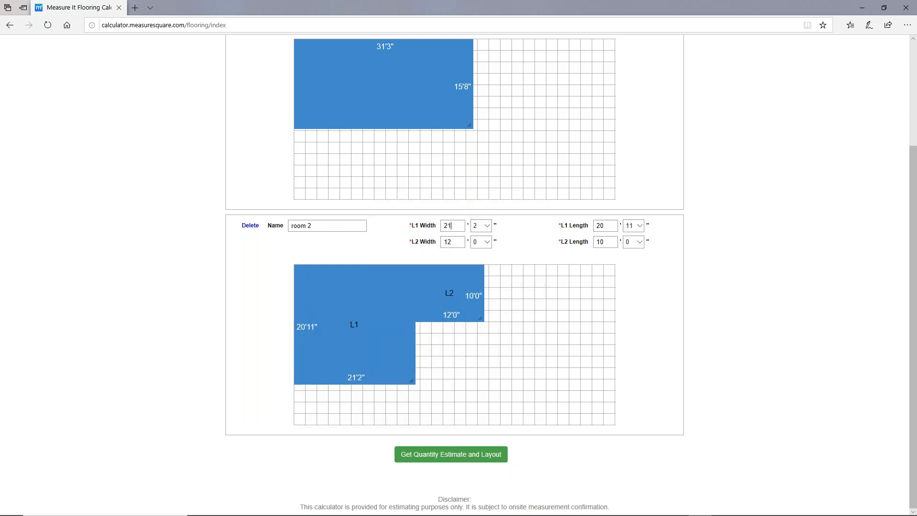
scroll("up", 3)
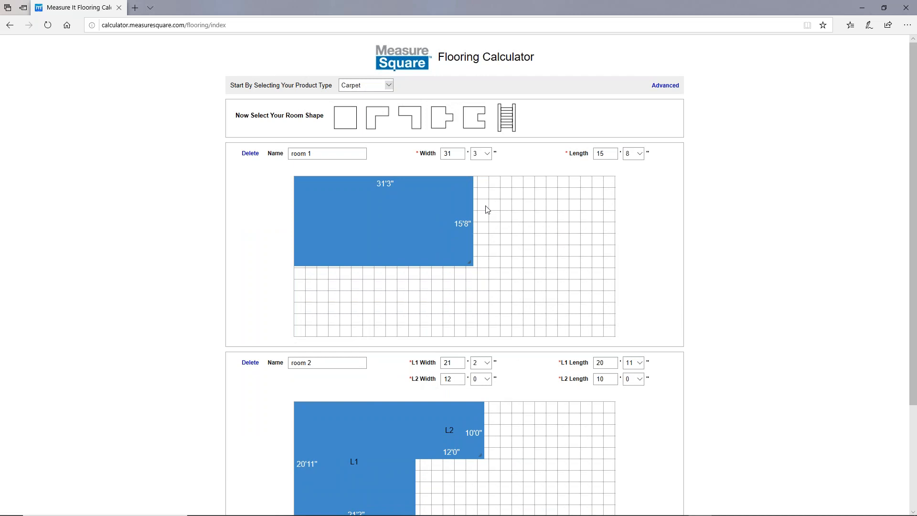
mouse_move(506, 117)
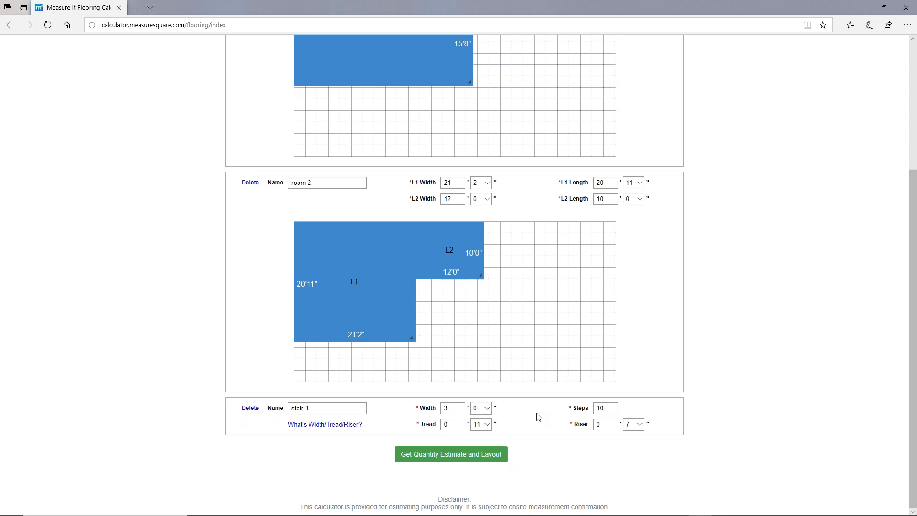
mouse_move(564, 429)
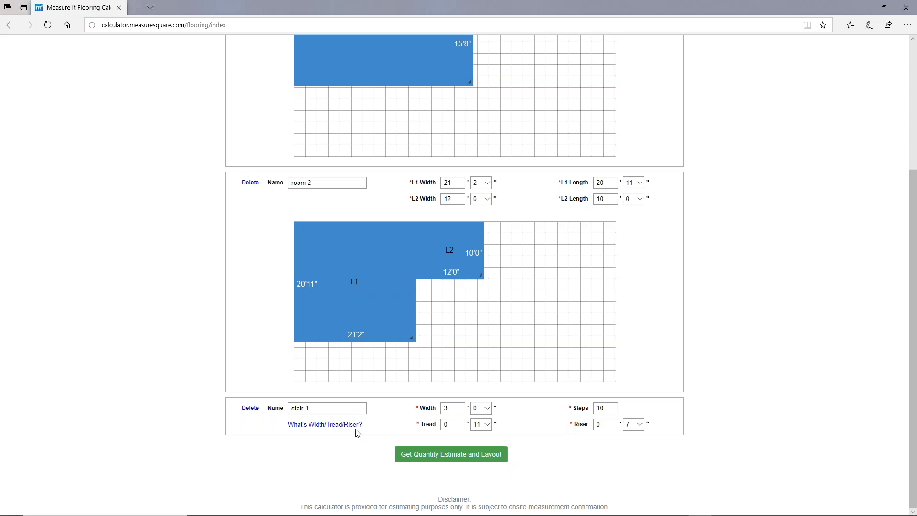
Step: Add stair 1 with 3 ft width, 10 steps, 11 in tread and 7 in riser
left_click(324, 424)
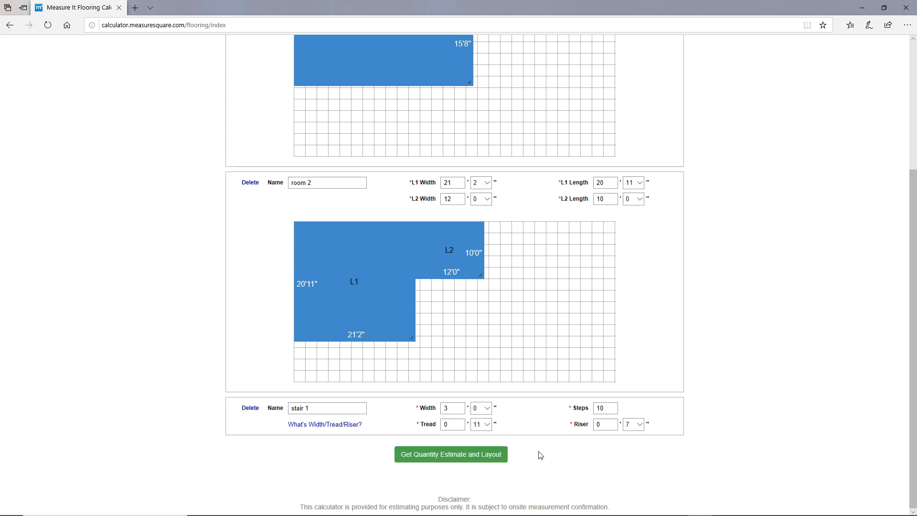
scroll("up", 3)
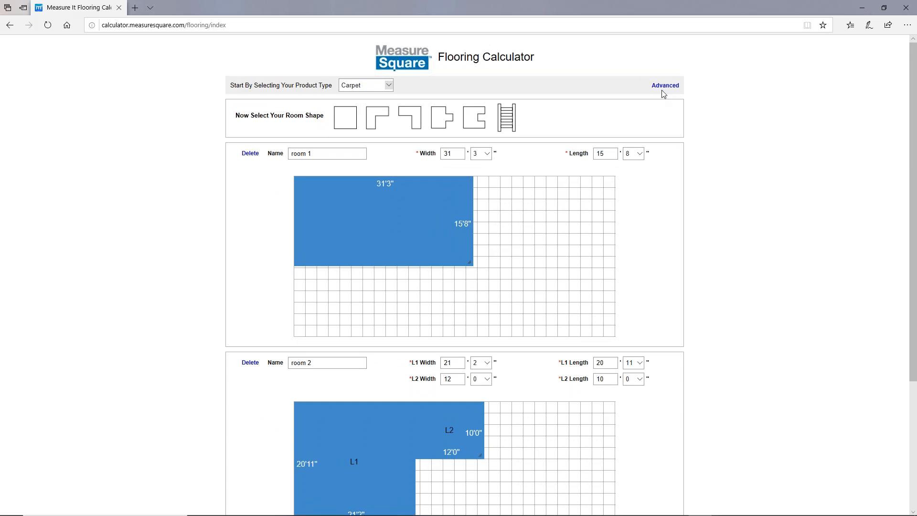
Step: Reveal the advanced settings and switch the product type to Wood
left_click(664, 85)
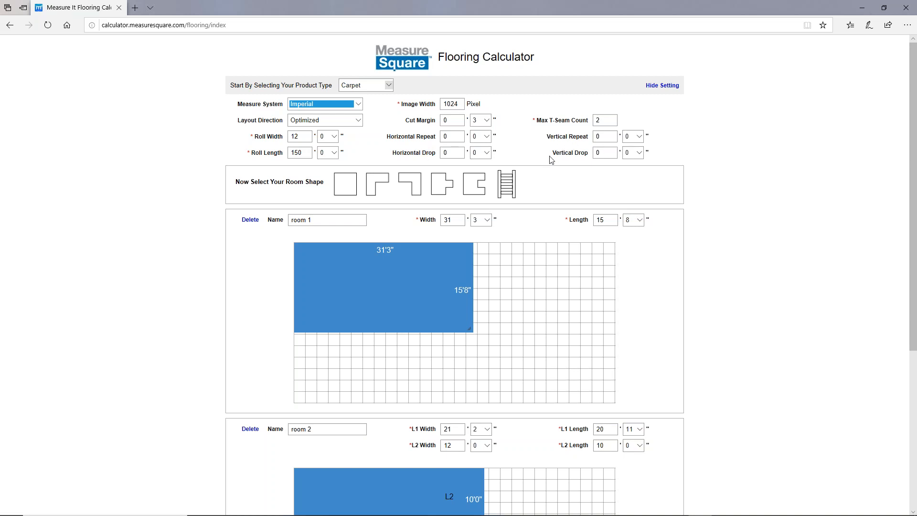
left_click(365, 85)
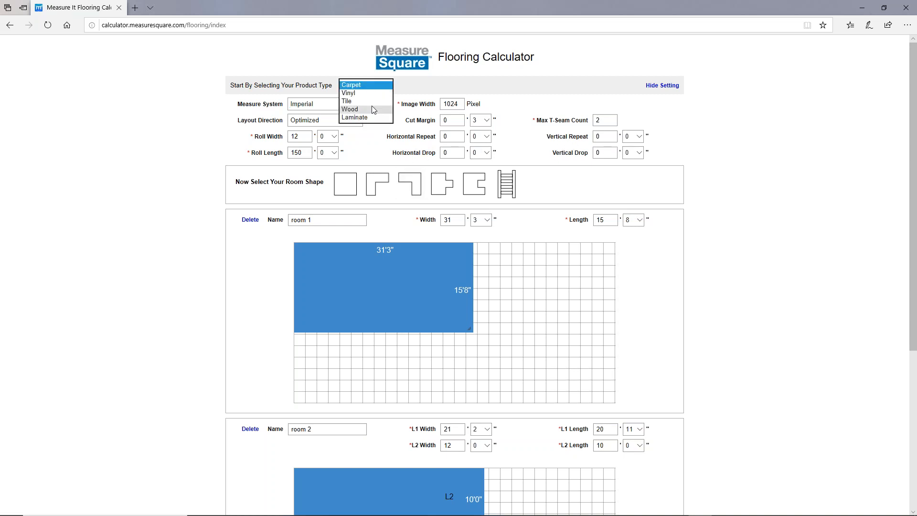
left_click(350, 109)
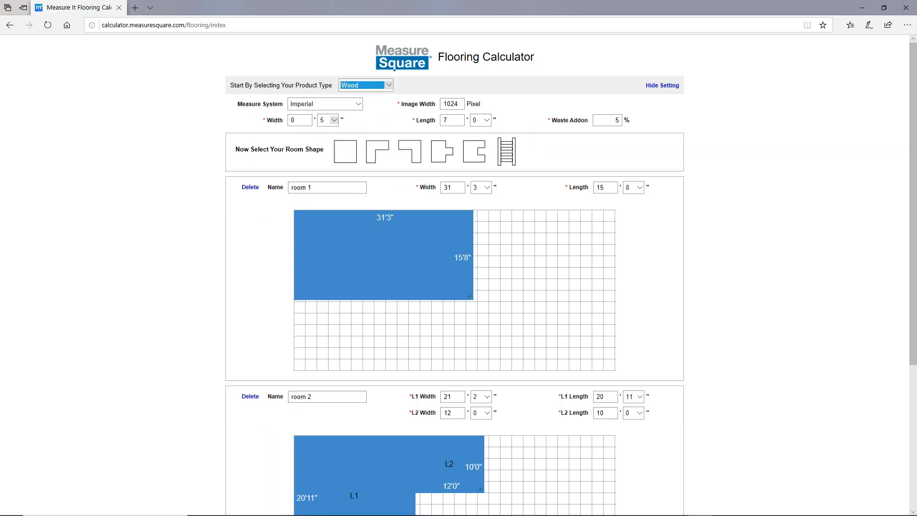
mouse_move(521, 128)
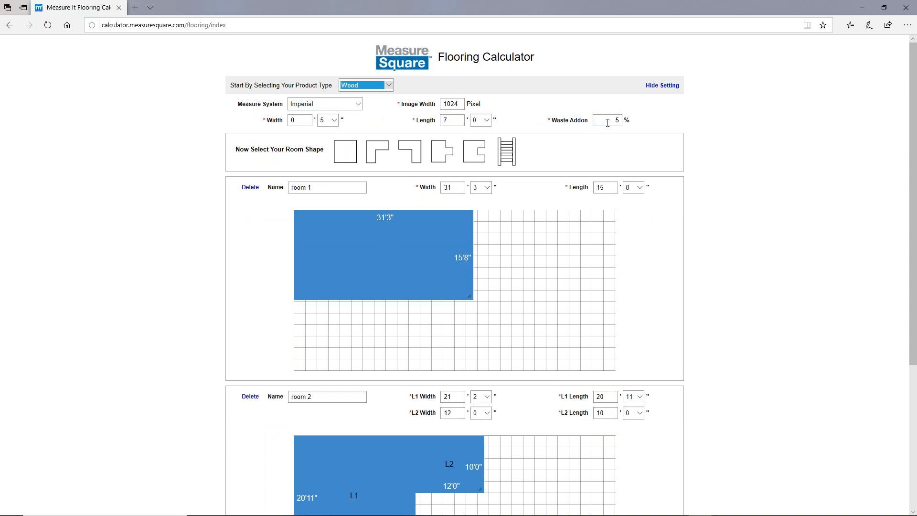
mouse_move(535, 144)
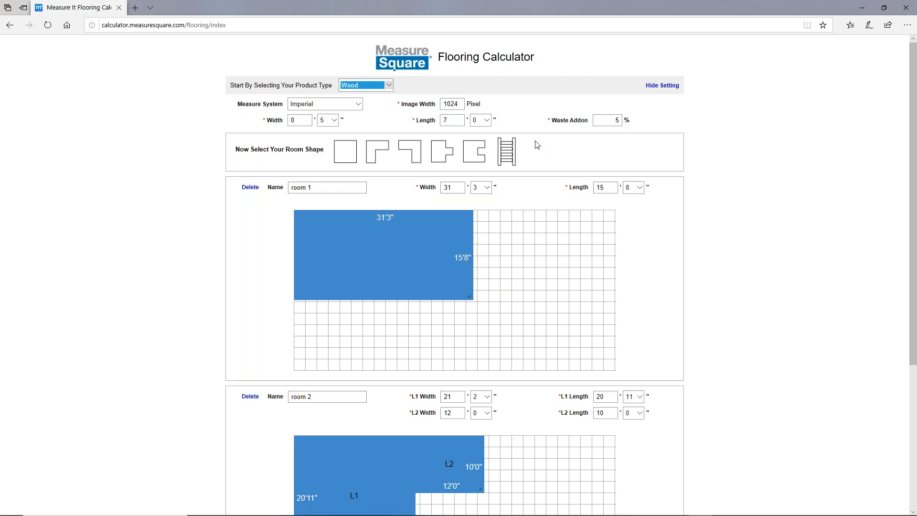
Step: Switch the product type back to Carpet and review the room and stair entries
left_click(364, 85)
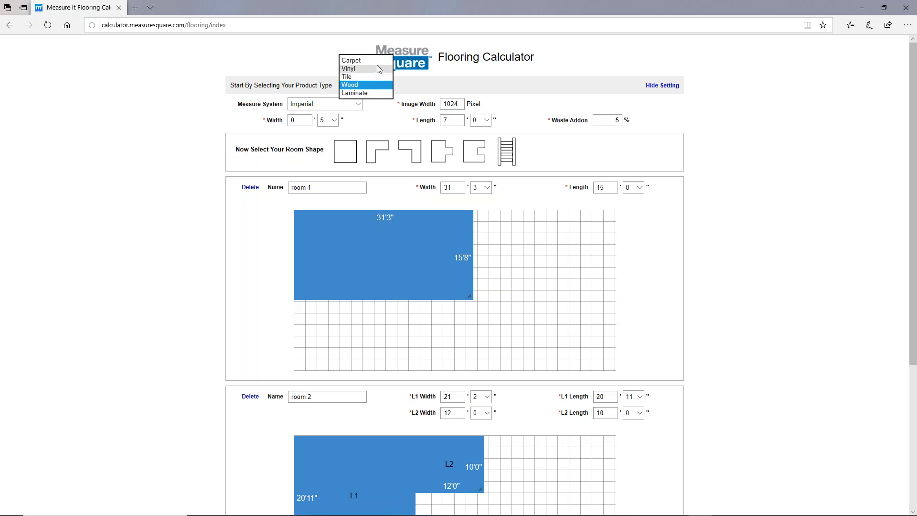
scroll("down", 3)
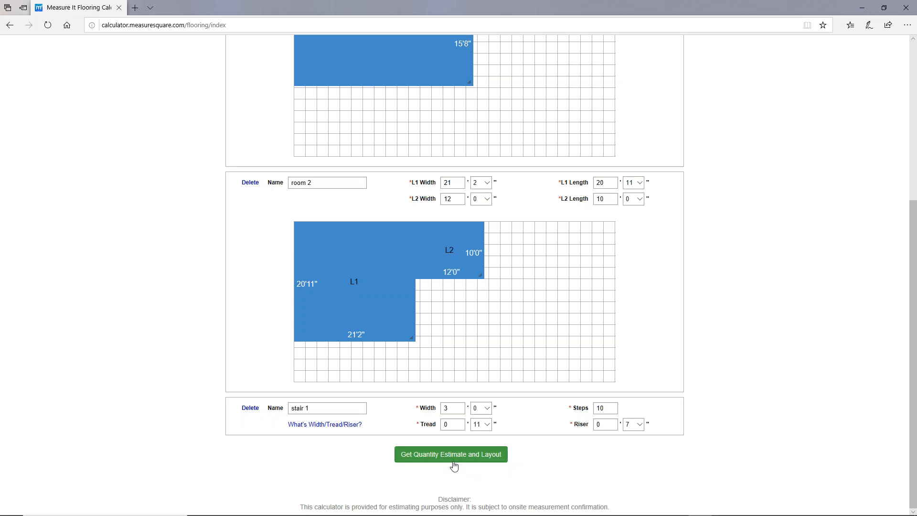
Step: Generate the carpet estimate: 1225.00 SF recommended for 1097.32 SF actual, one-roll cut sheet
left_click(450, 453)
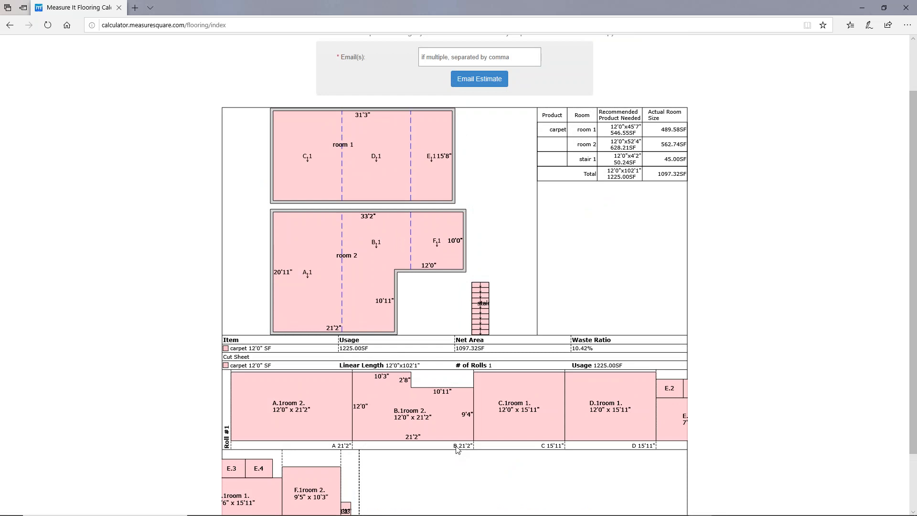
mouse_move(399, 309)
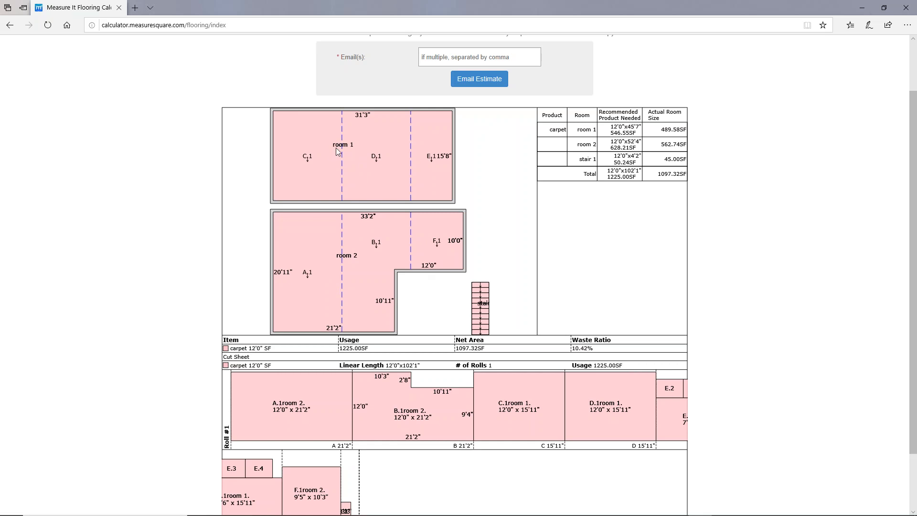
mouse_move(394, 248)
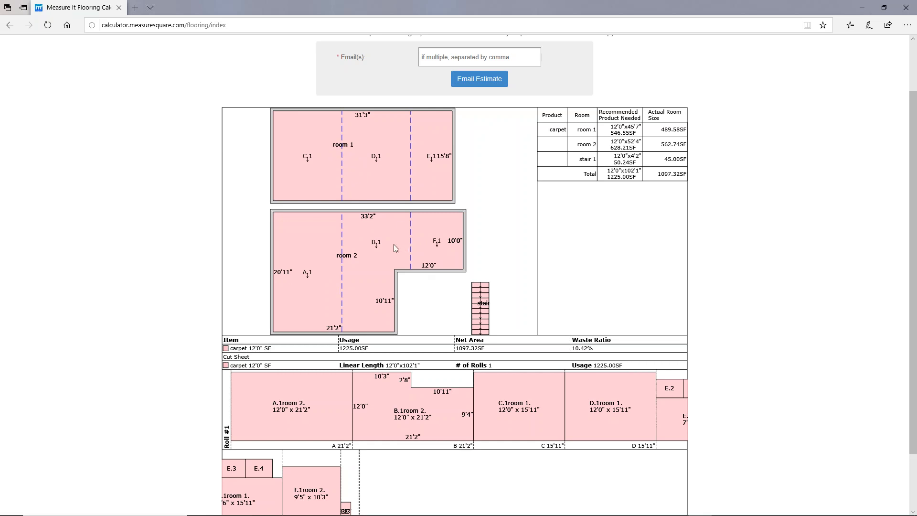
mouse_move(384, 132)
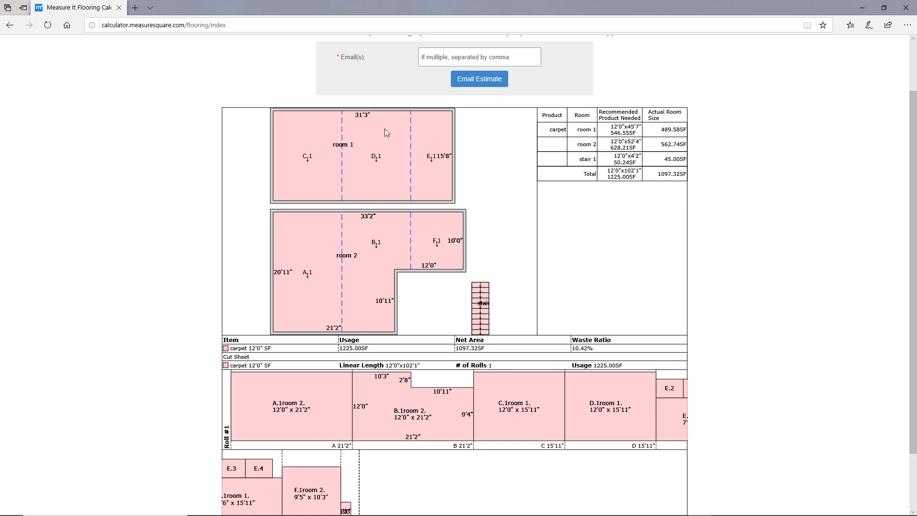
mouse_move(403, 278)
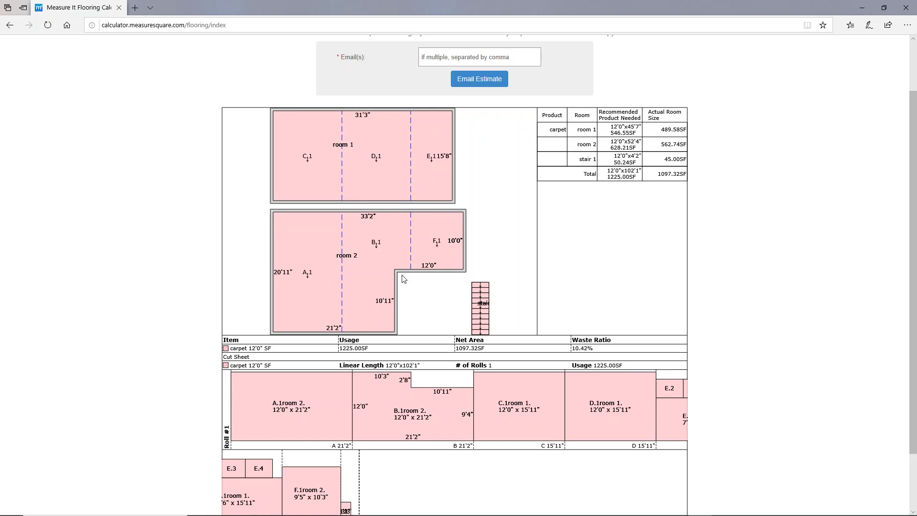
mouse_move(403, 274)
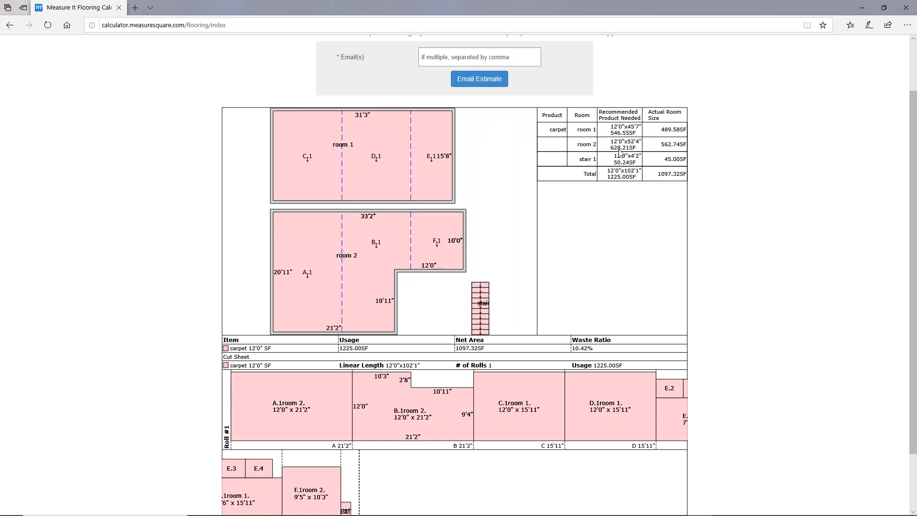
mouse_move(623, 157)
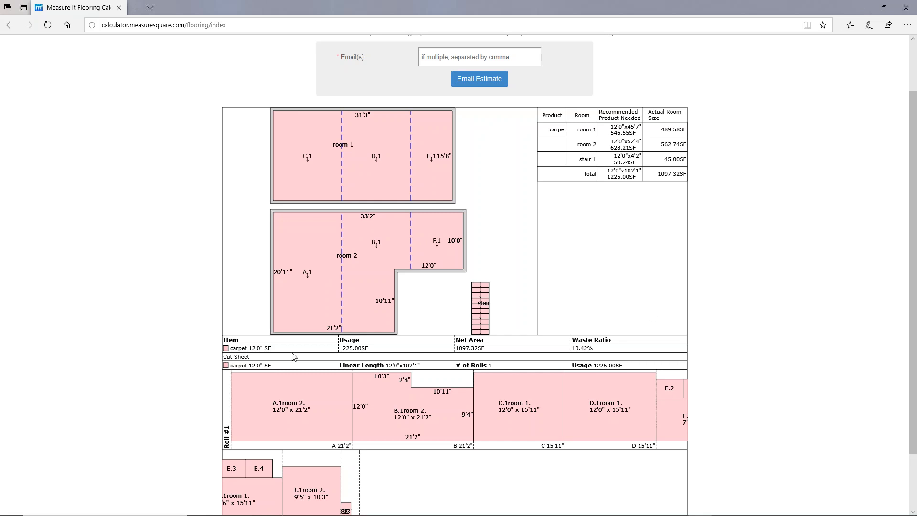
scroll("down", 3)
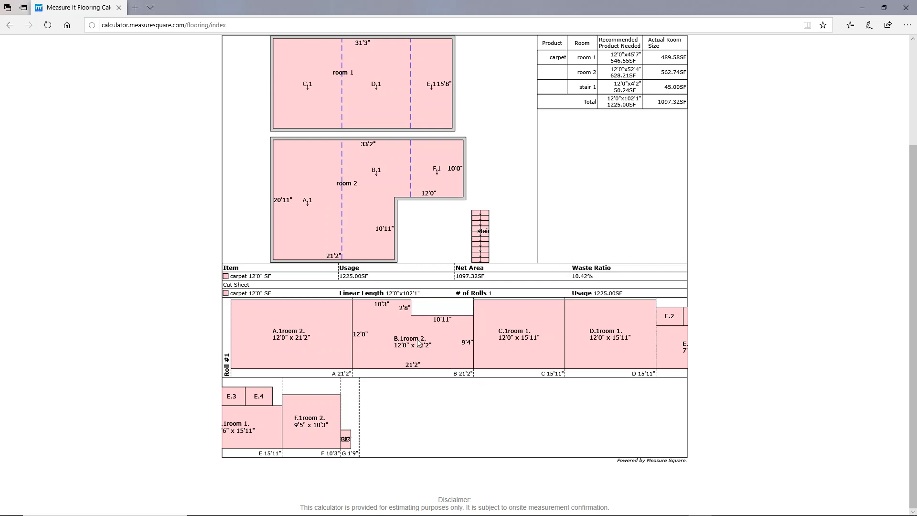
mouse_move(363, 202)
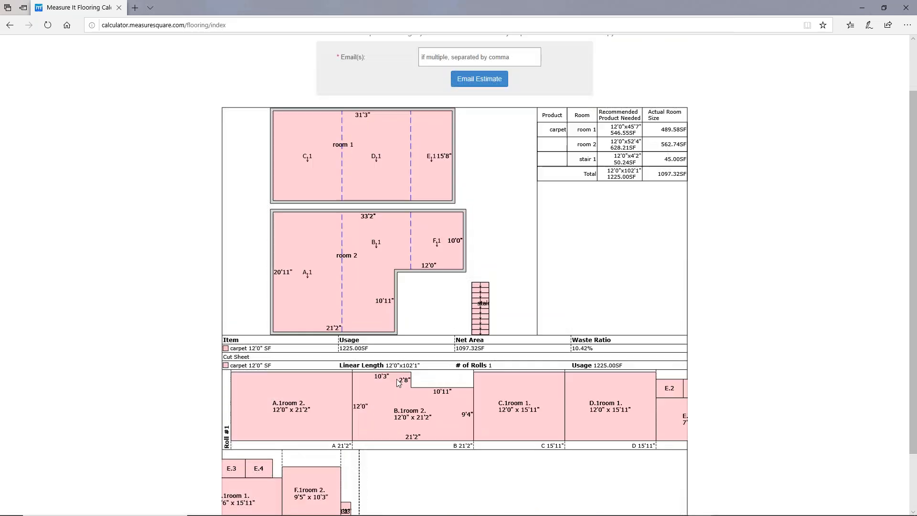
scroll("down", 3)
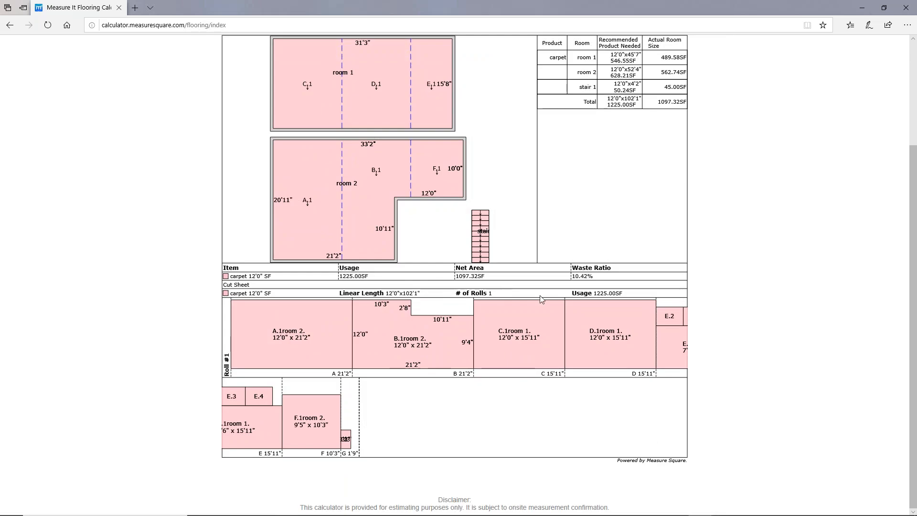
mouse_move(605, 299)
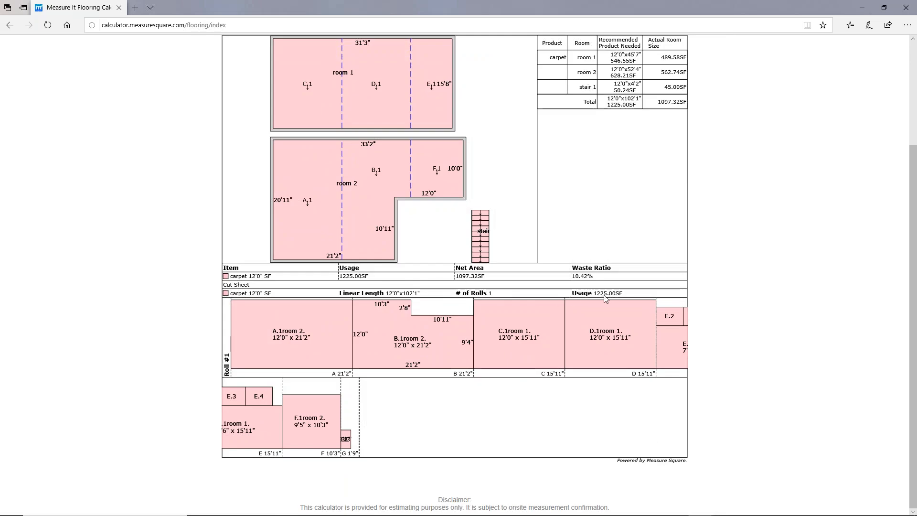
mouse_move(605, 299)
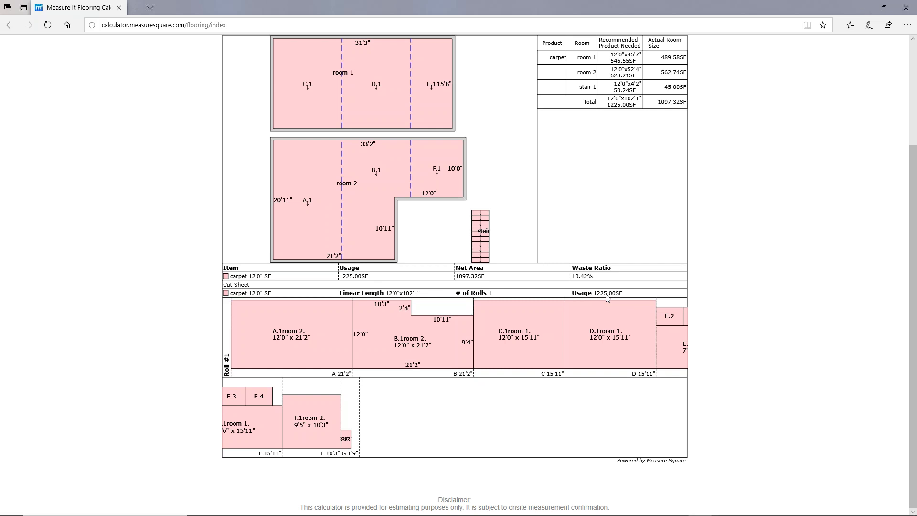
mouse_move(474, 304)
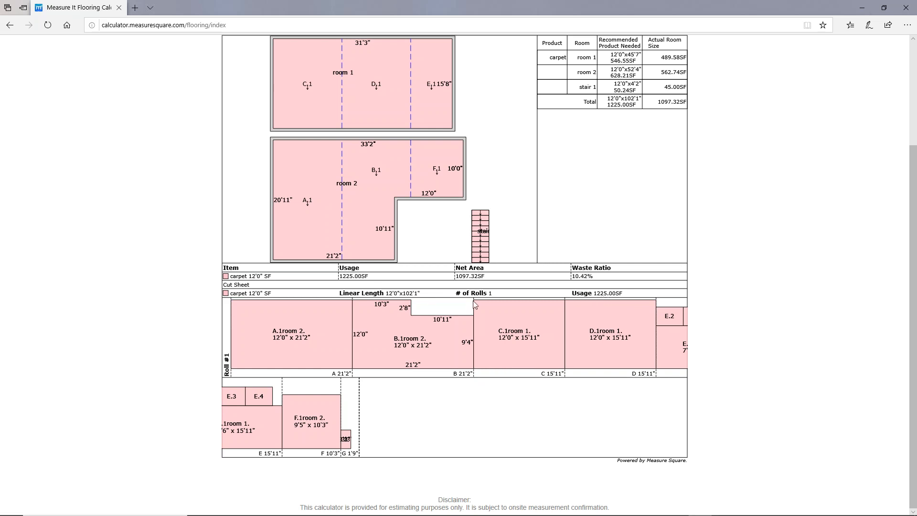
mouse_move(474, 300)
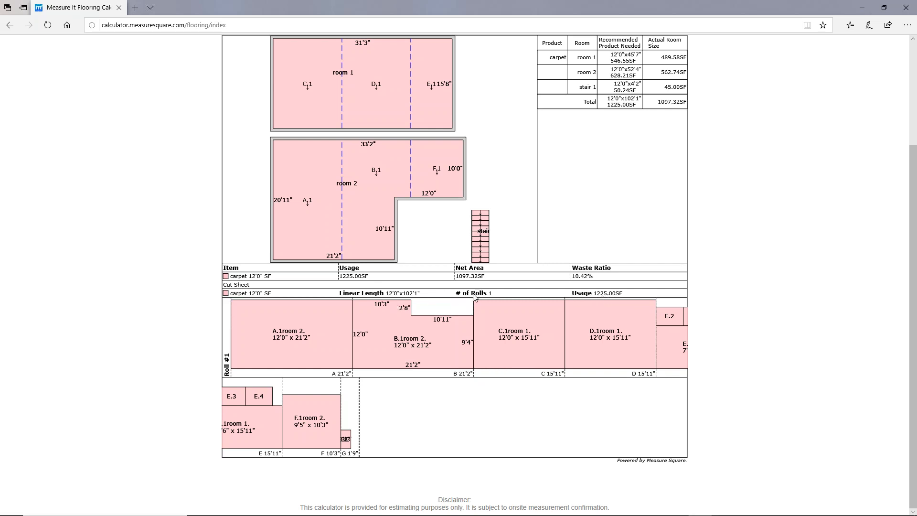
mouse_move(471, 281)
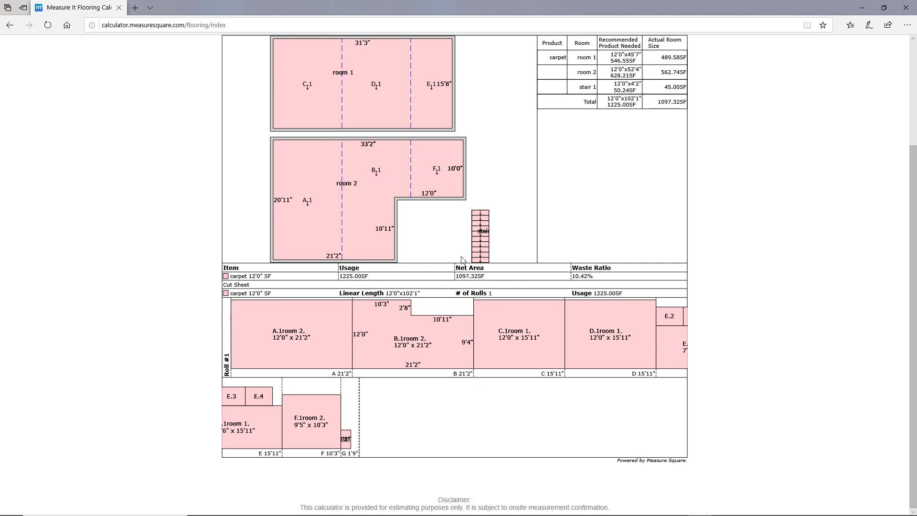
mouse_move(473, 276)
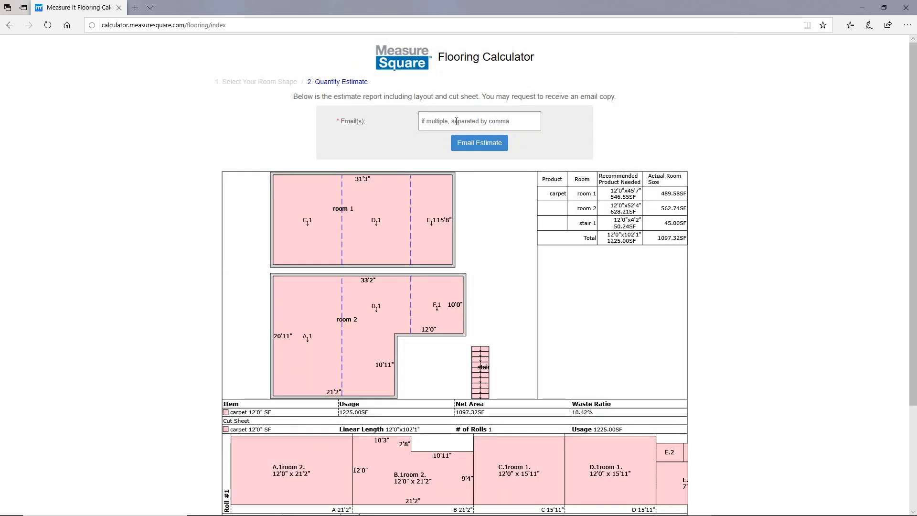
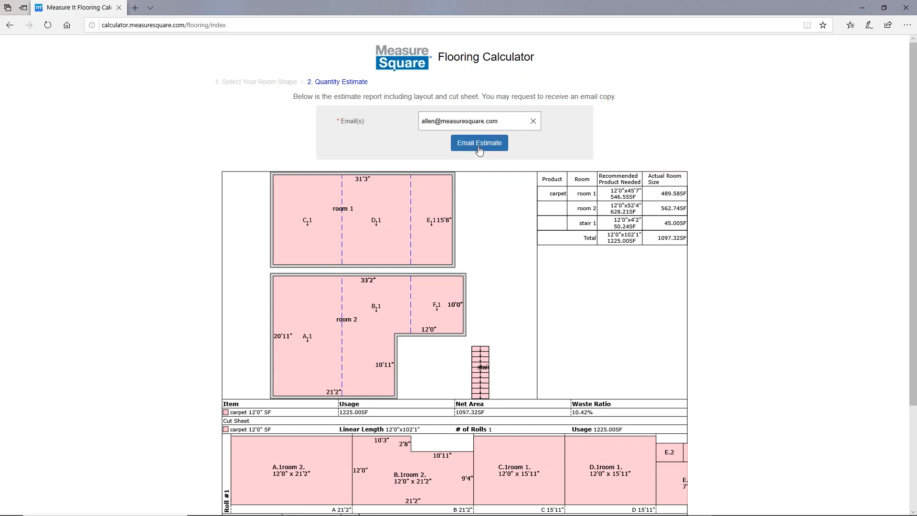
Step: Enter the recipient address in the Email(s) field and send the estimate report
left_click(478, 143)
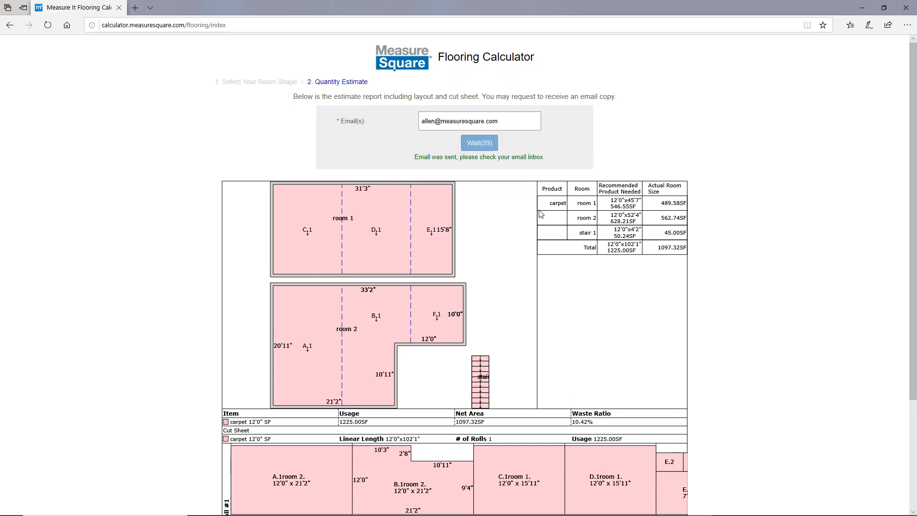
mouse_move(528, 217)
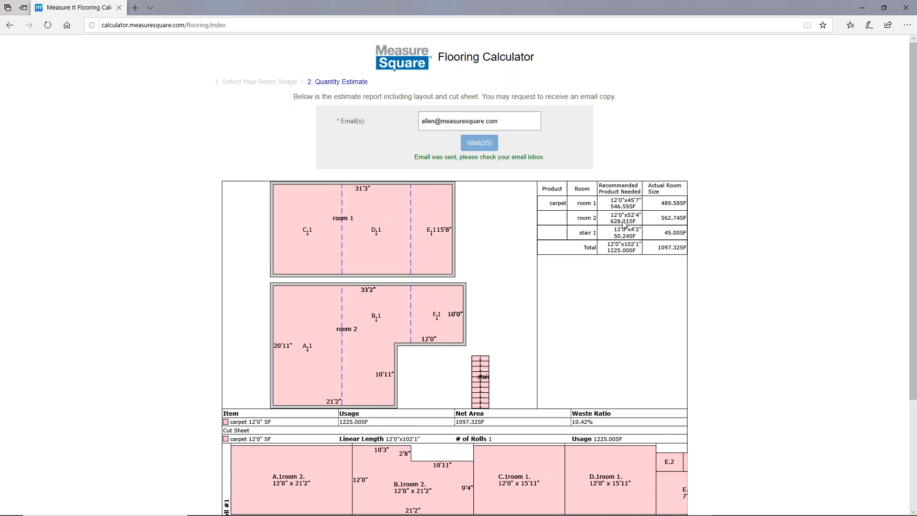
mouse_move(623, 227)
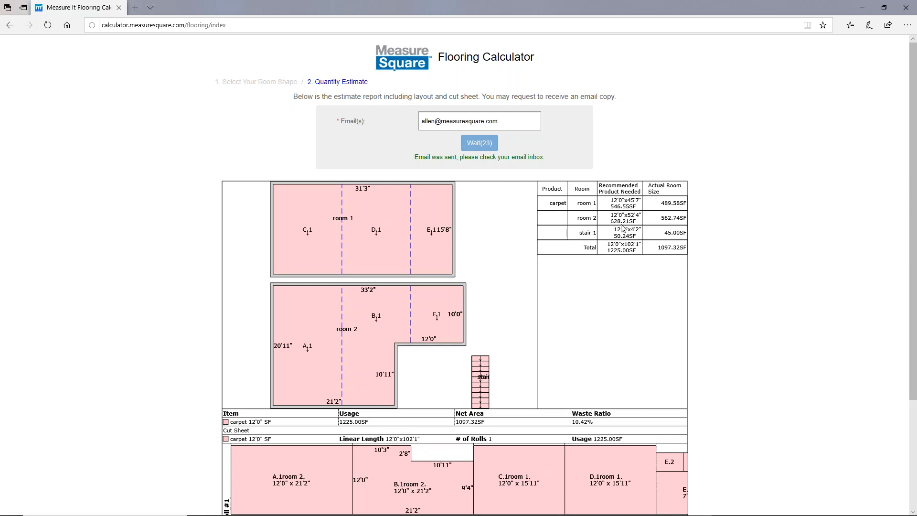